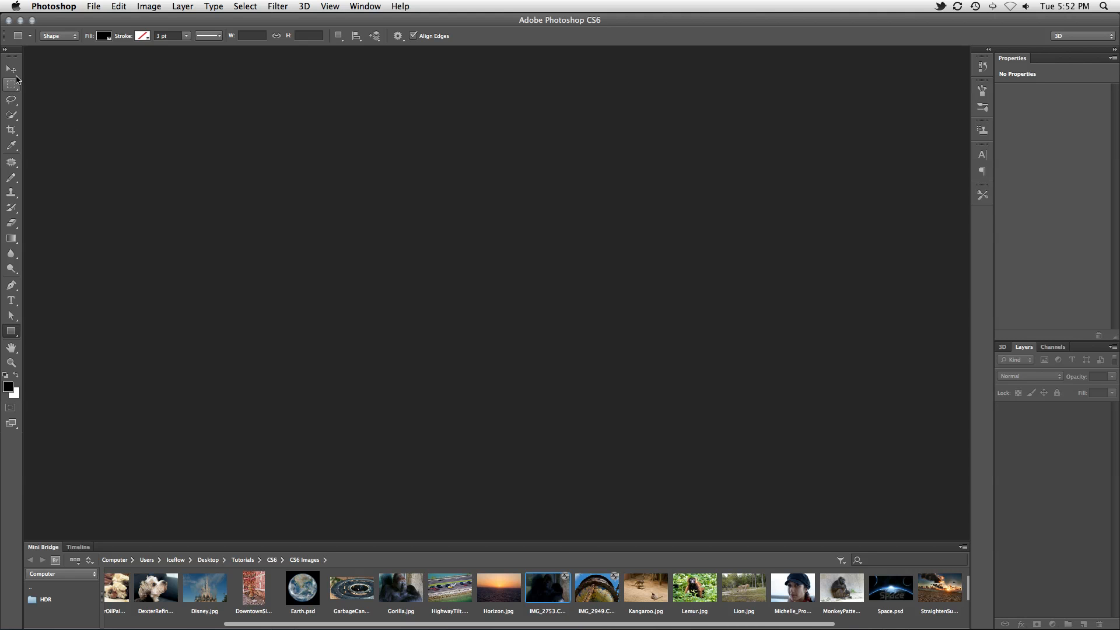
# Step: Select the Move Tool from the toolbar
pyautogui.click(11, 70)
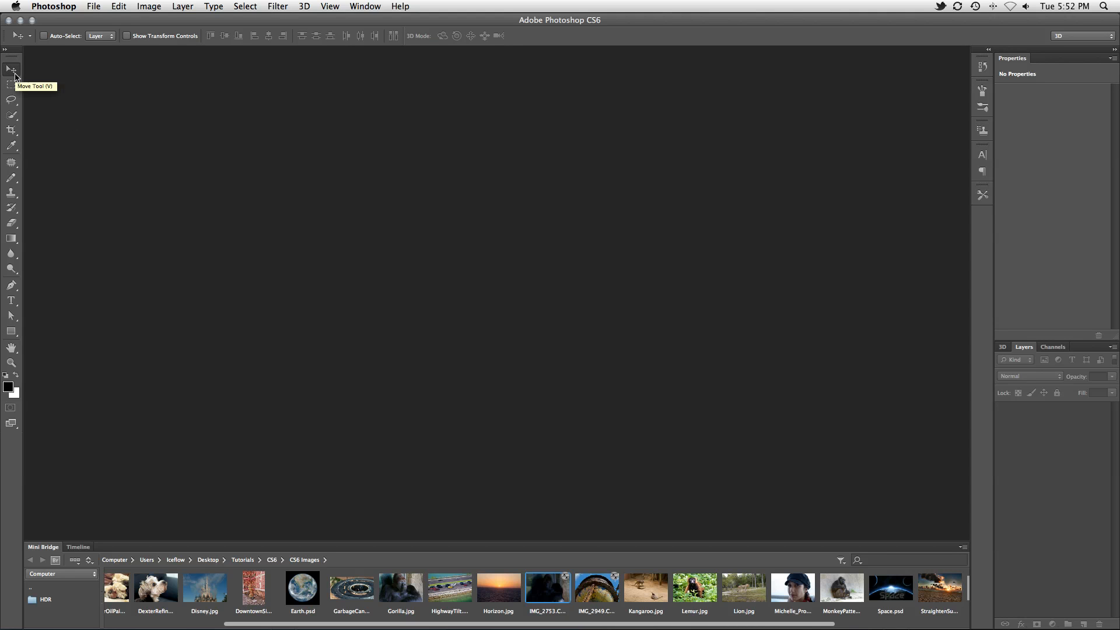
pyautogui.moveTo(570, 468)
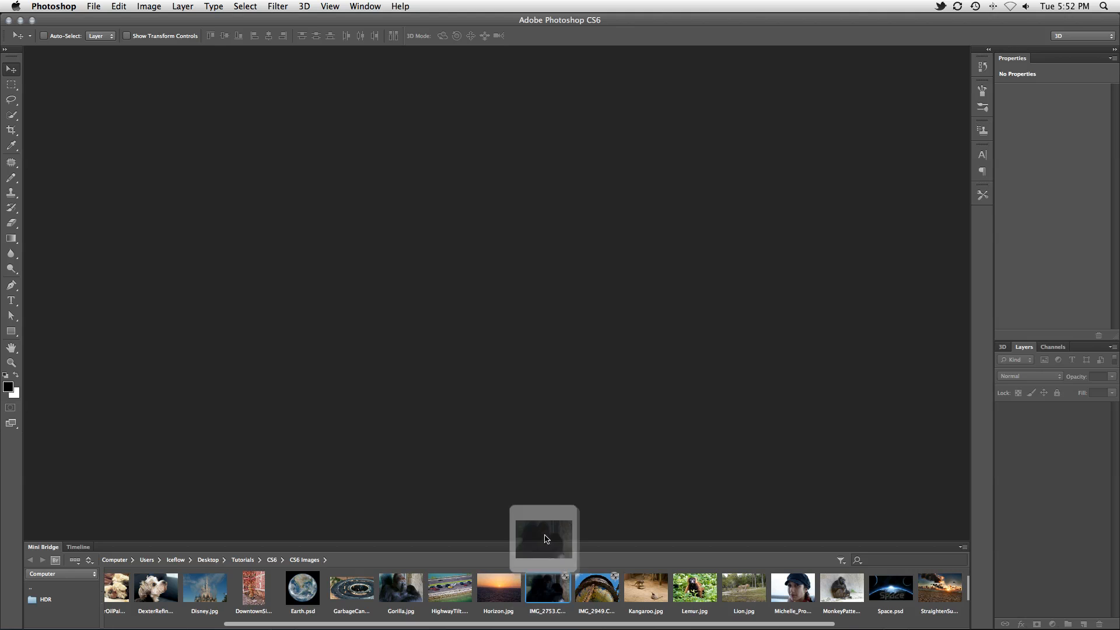
# Step: Open IMG_2753.CR2 from Mini Bridge into Camera Raw
pyautogui.doubleClick(547, 588)
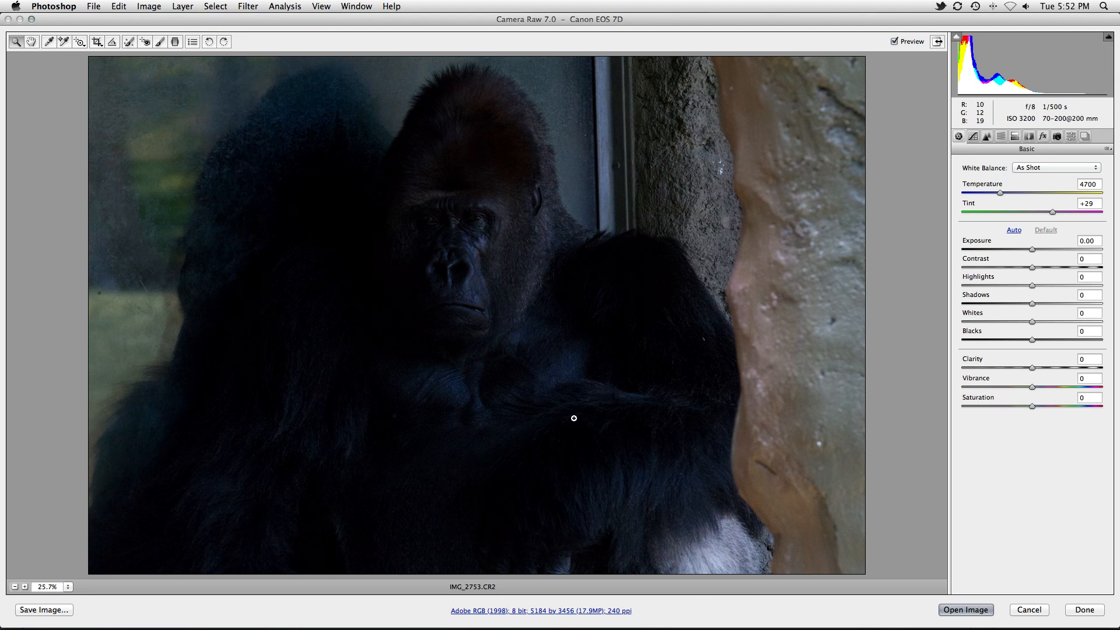
pyautogui.moveTo(1012, 457)
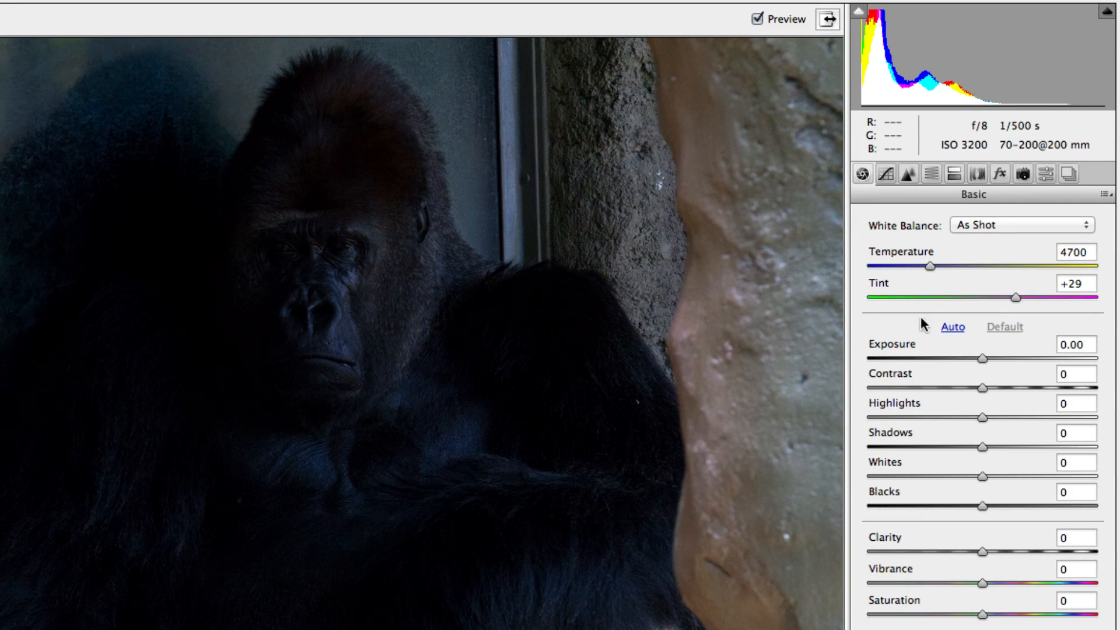
pyautogui.moveTo(1057, 414)
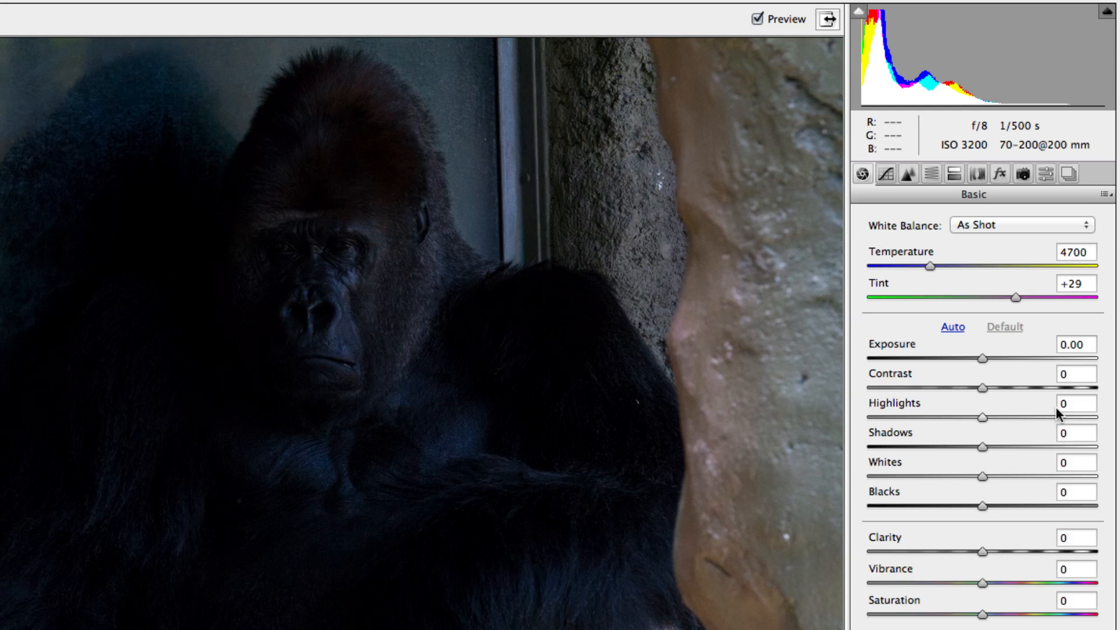
pyautogui.moveTo(977, 323)
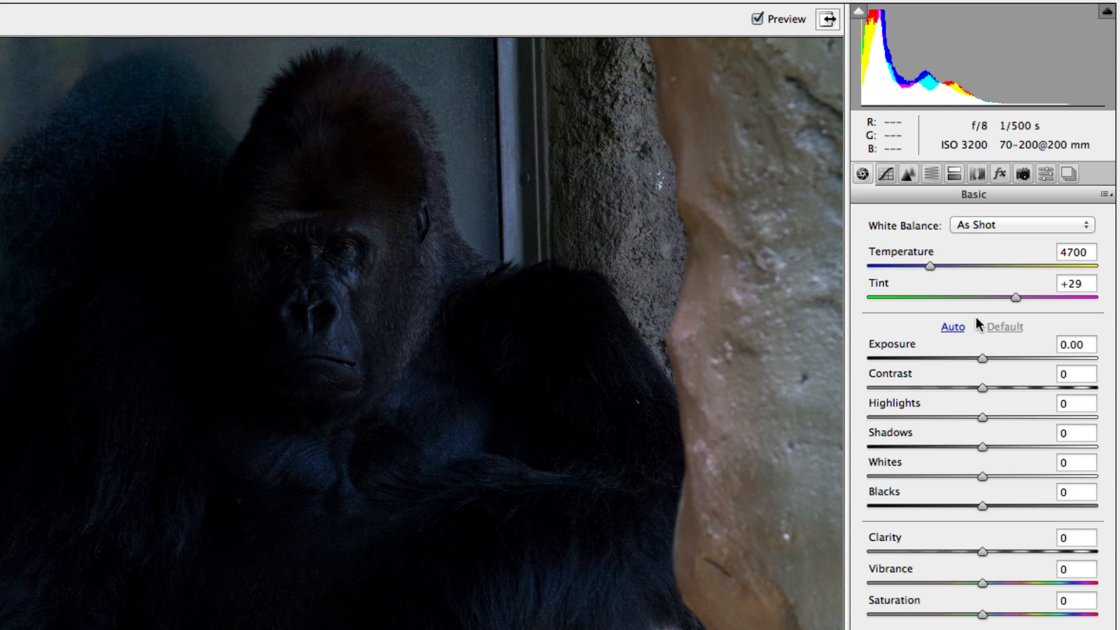
pyautogui.moveTo(981, 356)
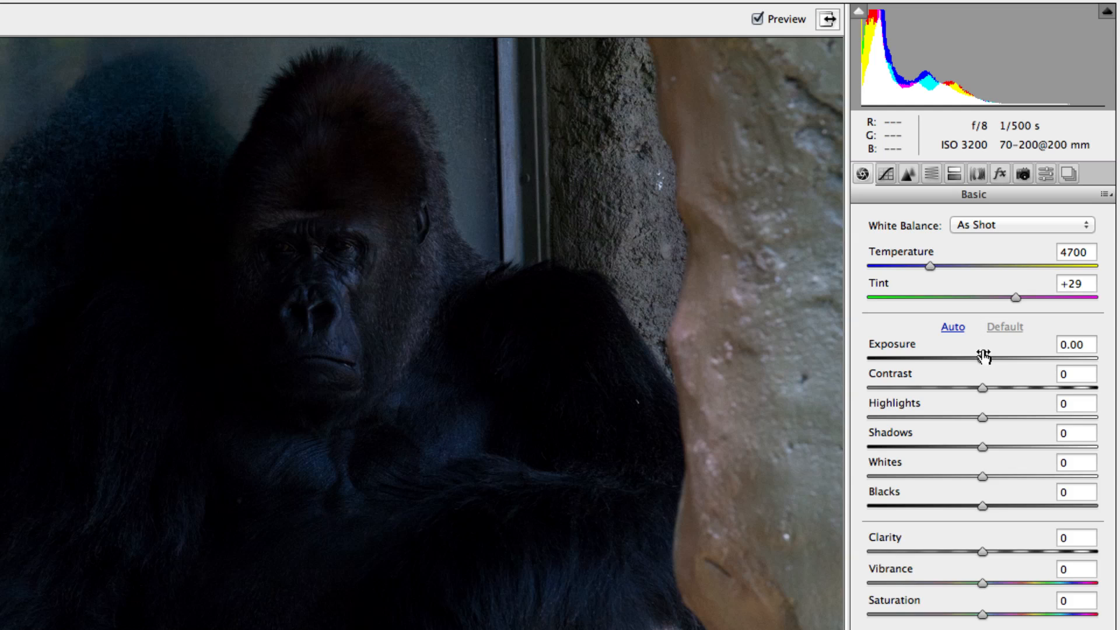
pyautogui.moveTo(1007, 420)
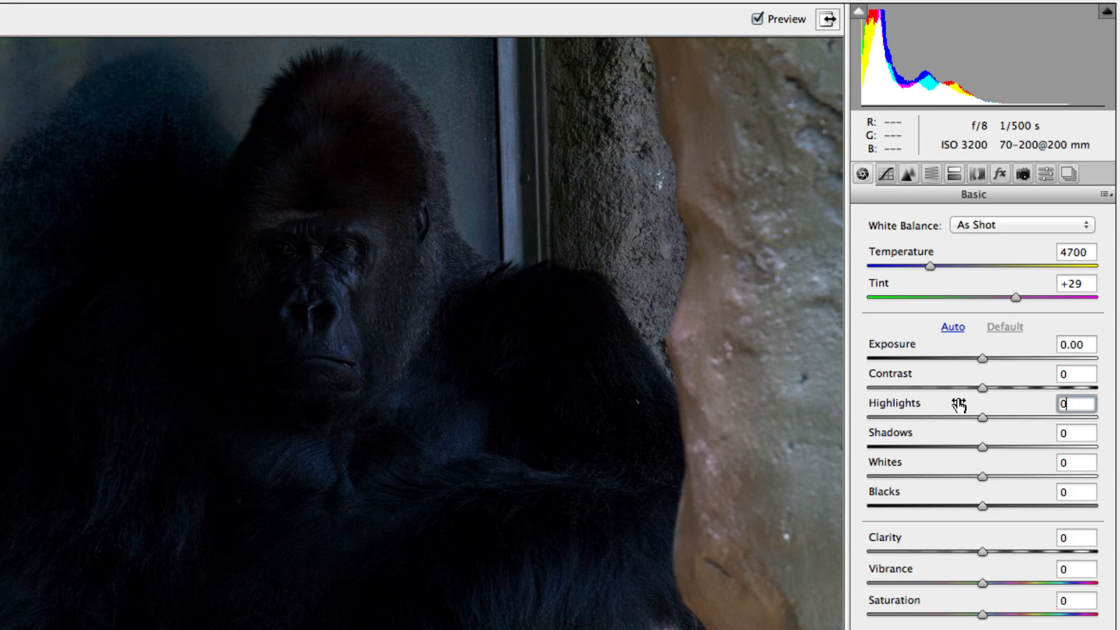
pyautogui.moveTo(984, 424)
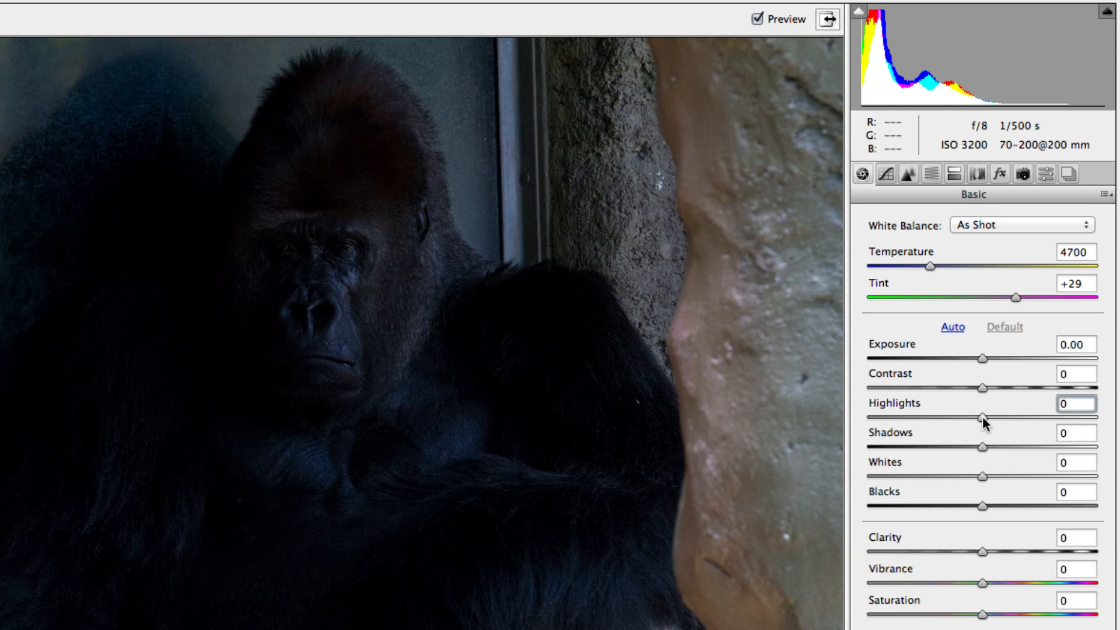
pyautogui.moveTo(984, 482)
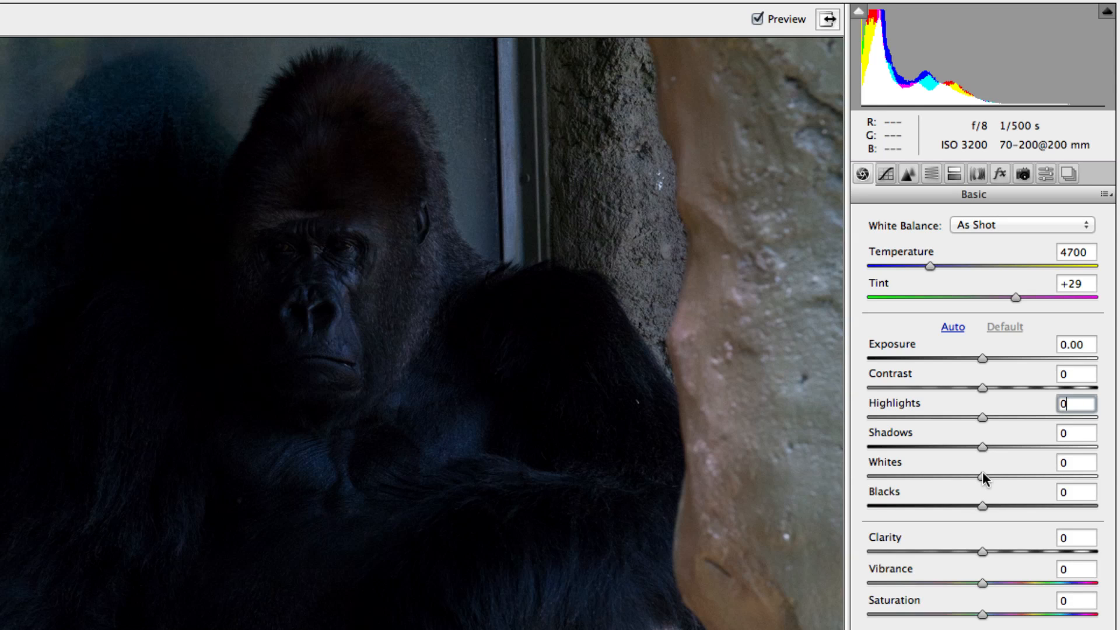
pyautogui.moveTo(953, 41)
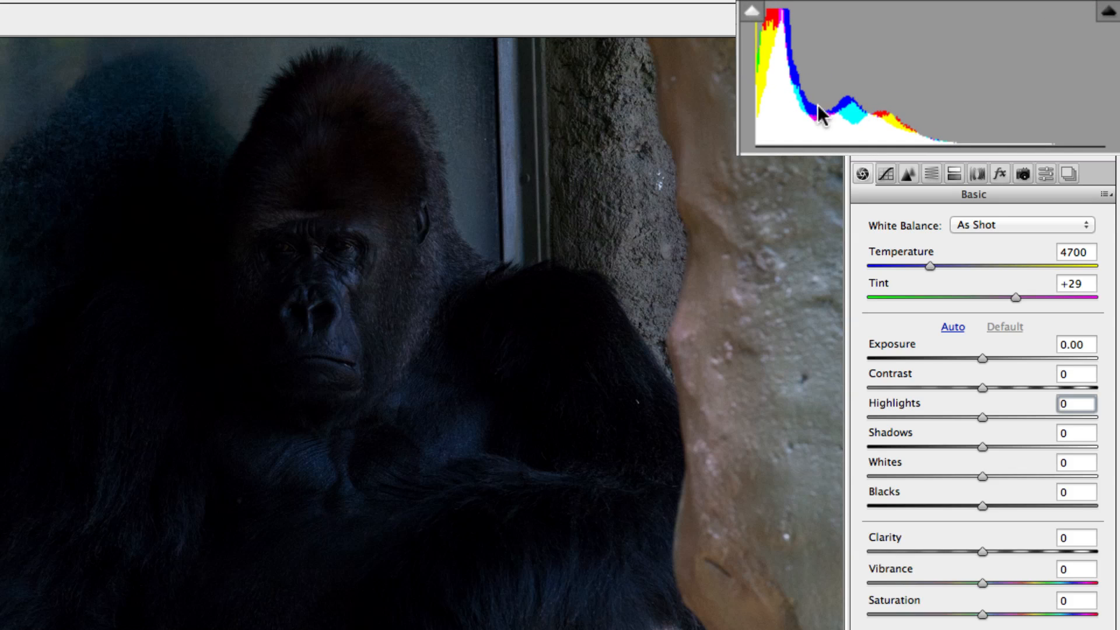
pyautogui.moveTo(794, 99)
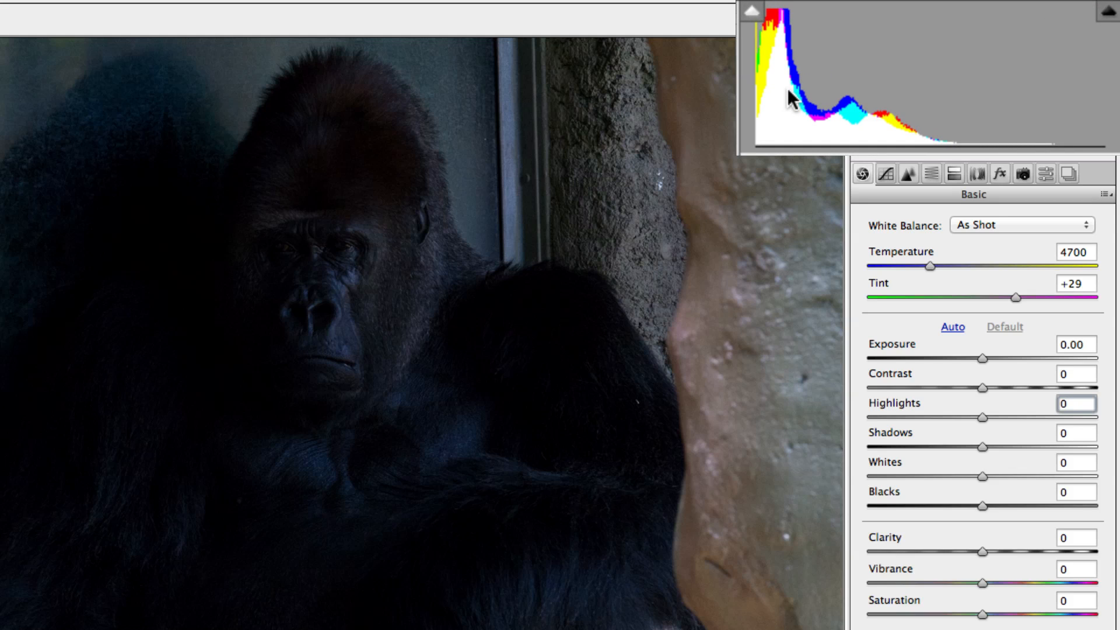
pyautogui.moveTo(764, 140)
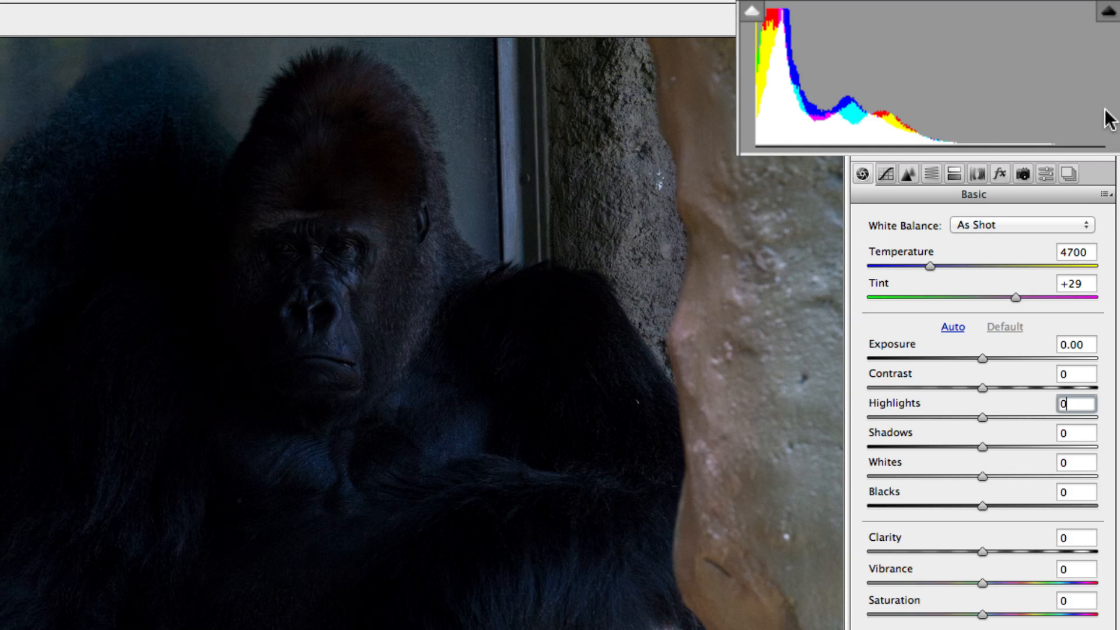
pyautogui.moveTo(881, 123)
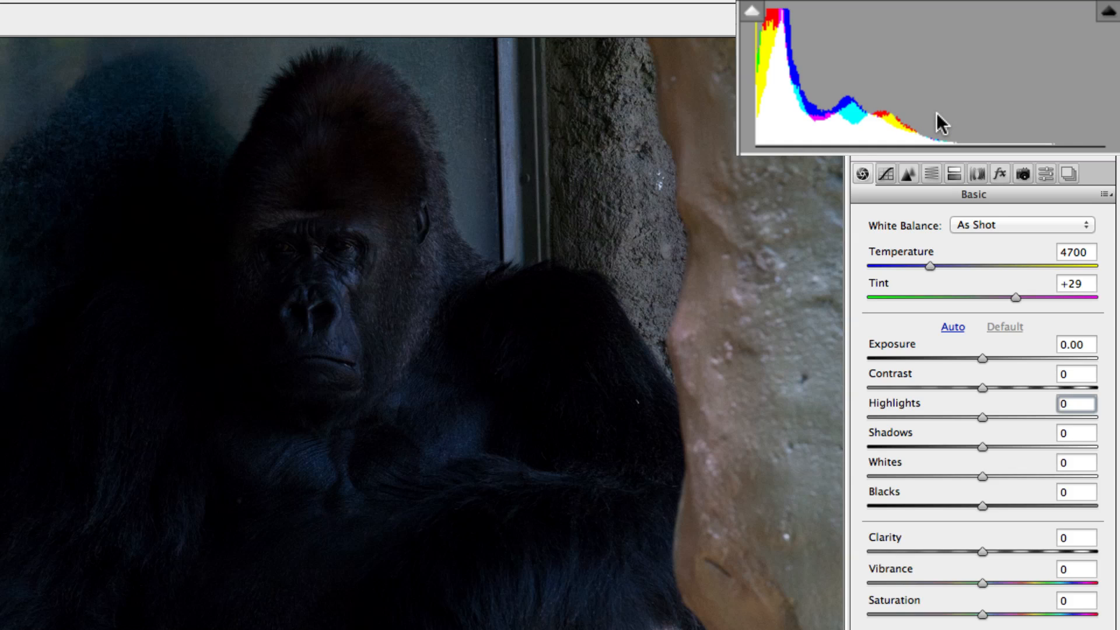
pyautogui.click(1076, 403)
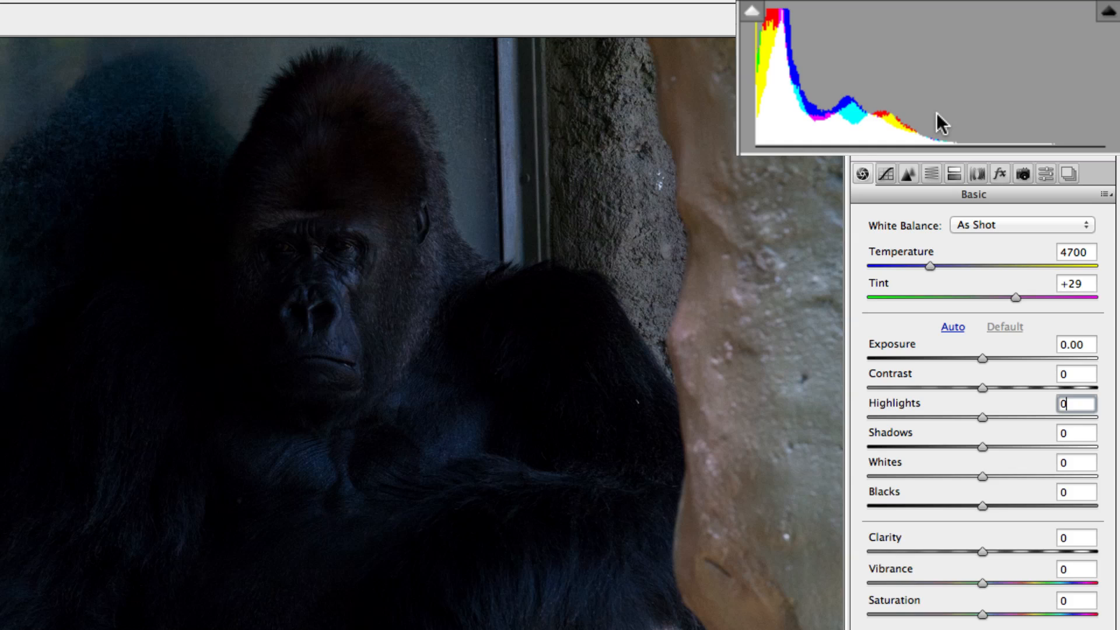
pyautogui.moveTo(796, 105)
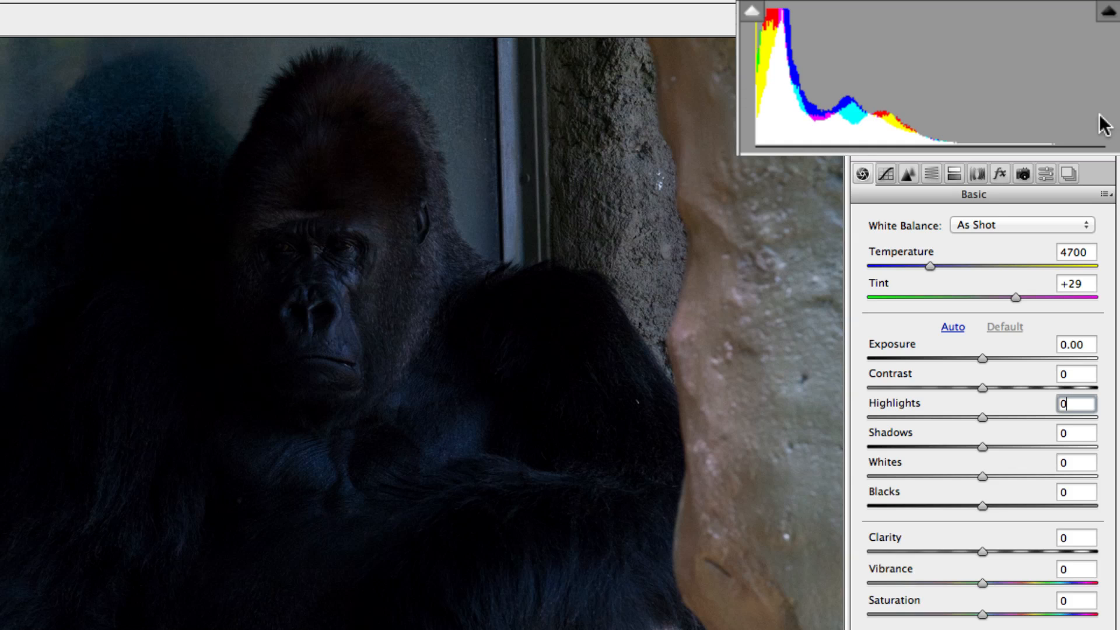
pyautogui.moveTo(1047, 112)
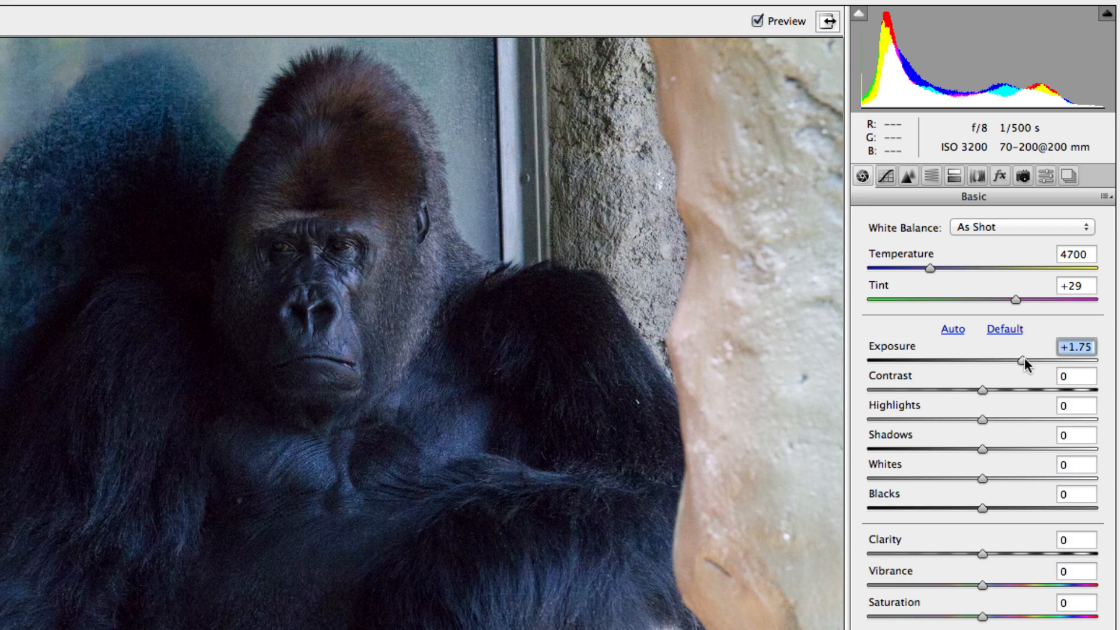
pyautogui.moveTo(857, 93)
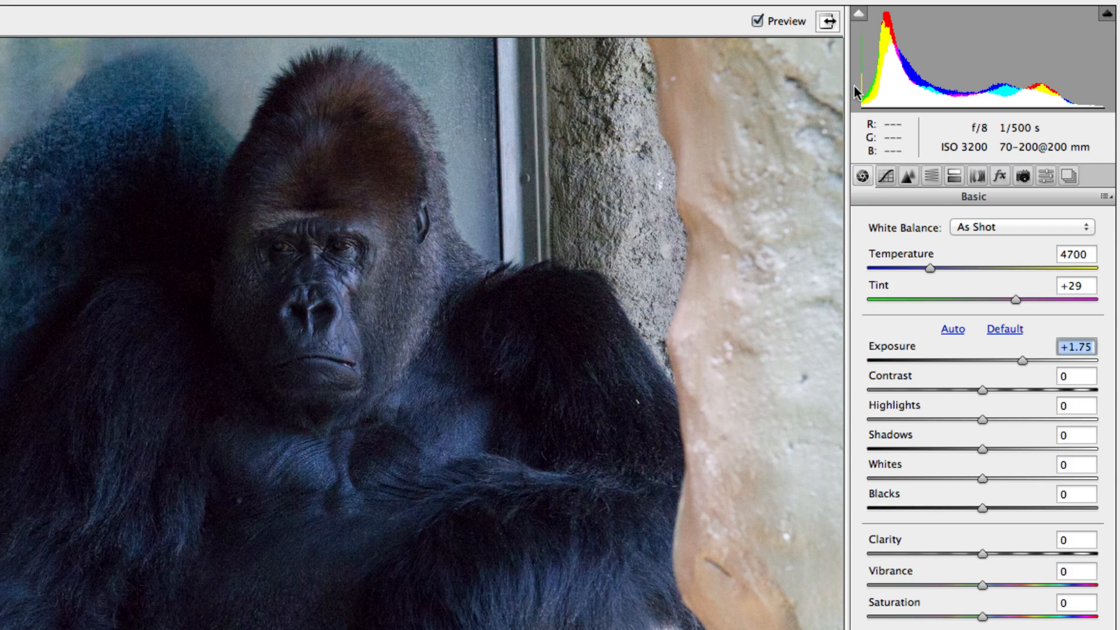
pyautogui.moveTo(983, 512)
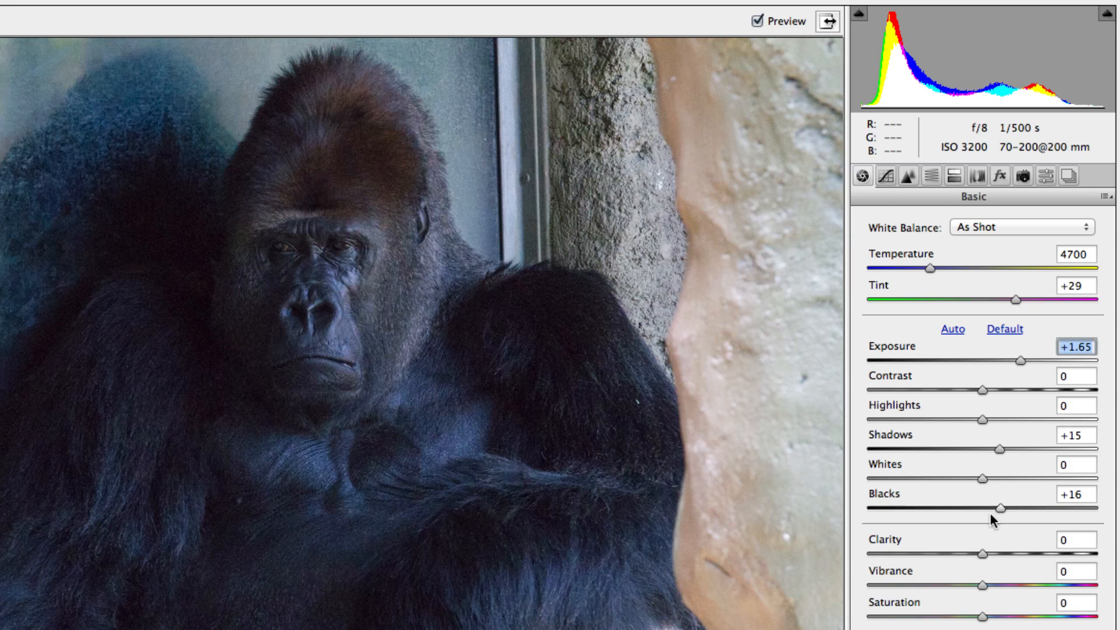
pyautogui.moveTo(984, 559)
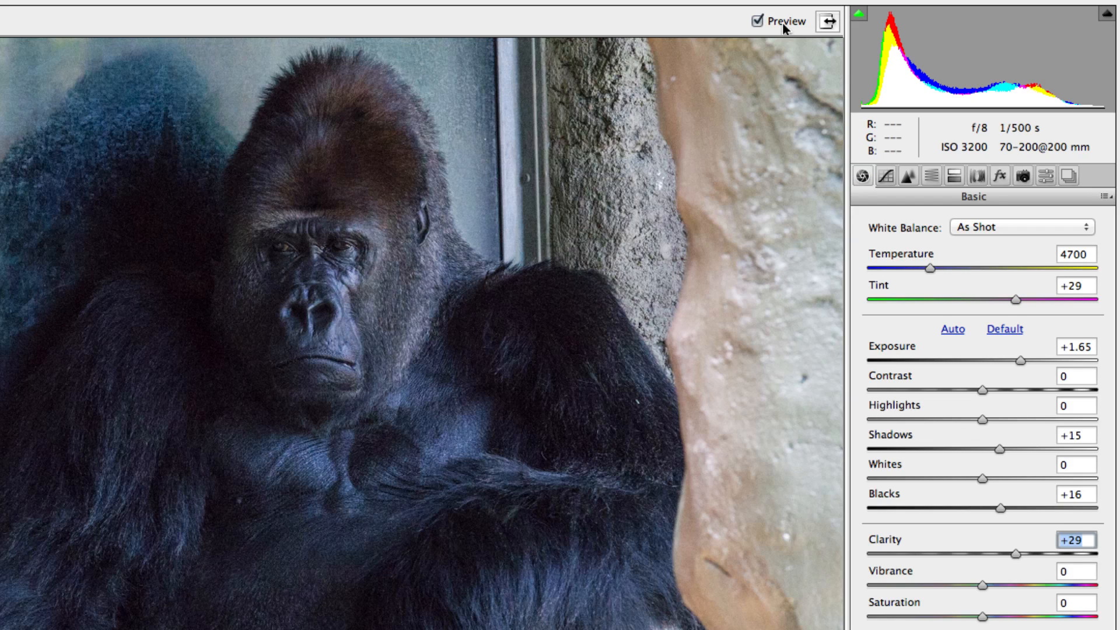
pyautogui.moveTo(785, 7)
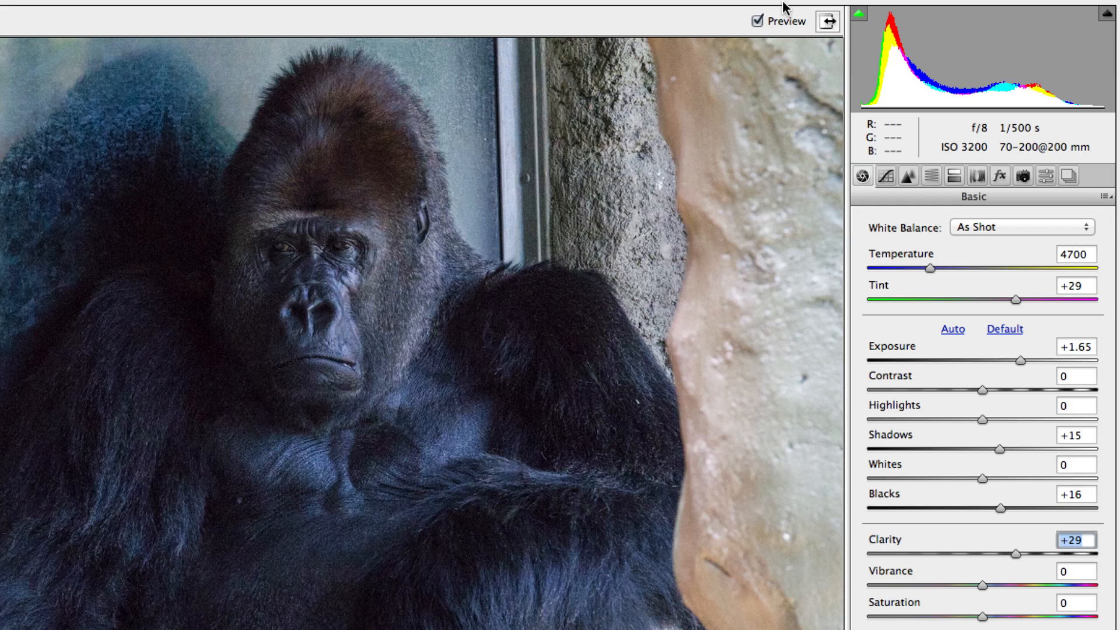
# Step: Toggle Preview off and back on to compare the +29 clarity edit with the original
pyautogui.click(753, 22)
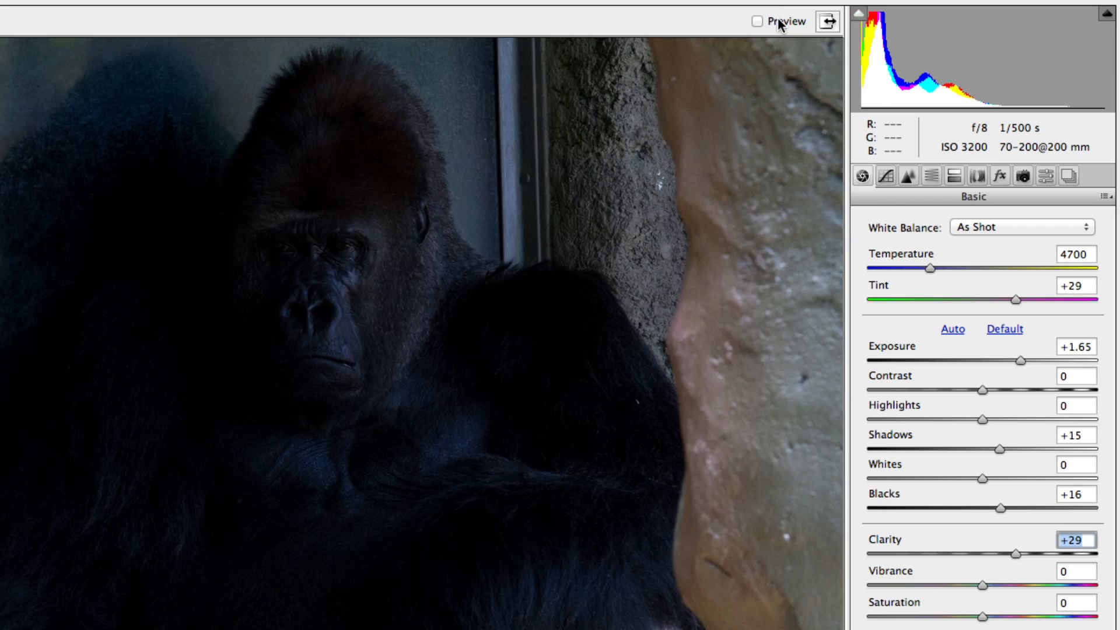
pyautogui.click(758, 21)
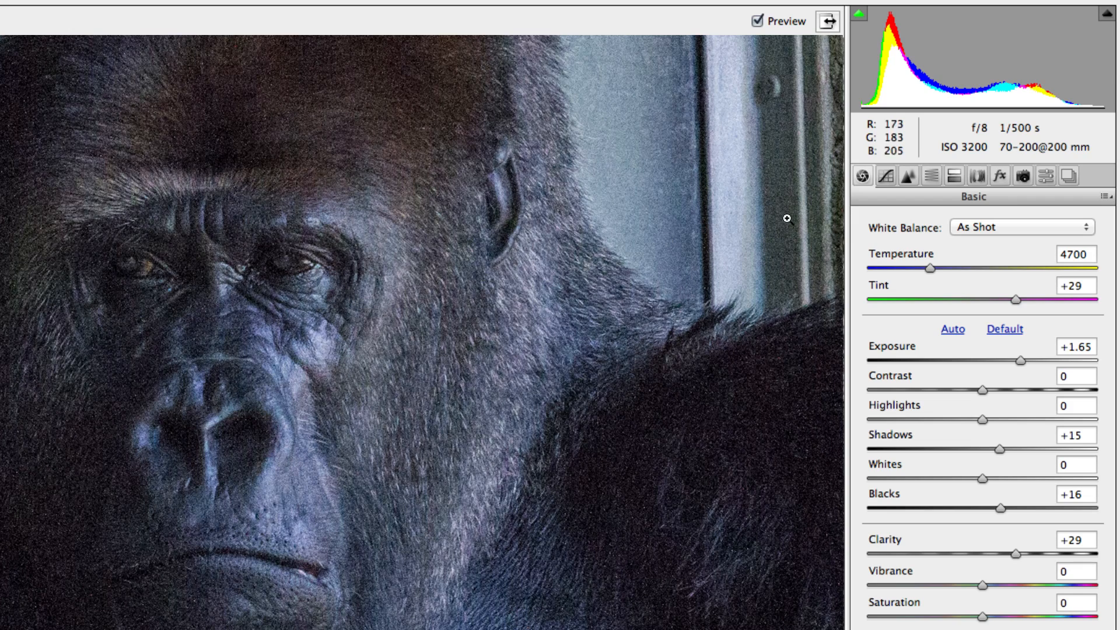
pyautogui.moveTo(898, 207)
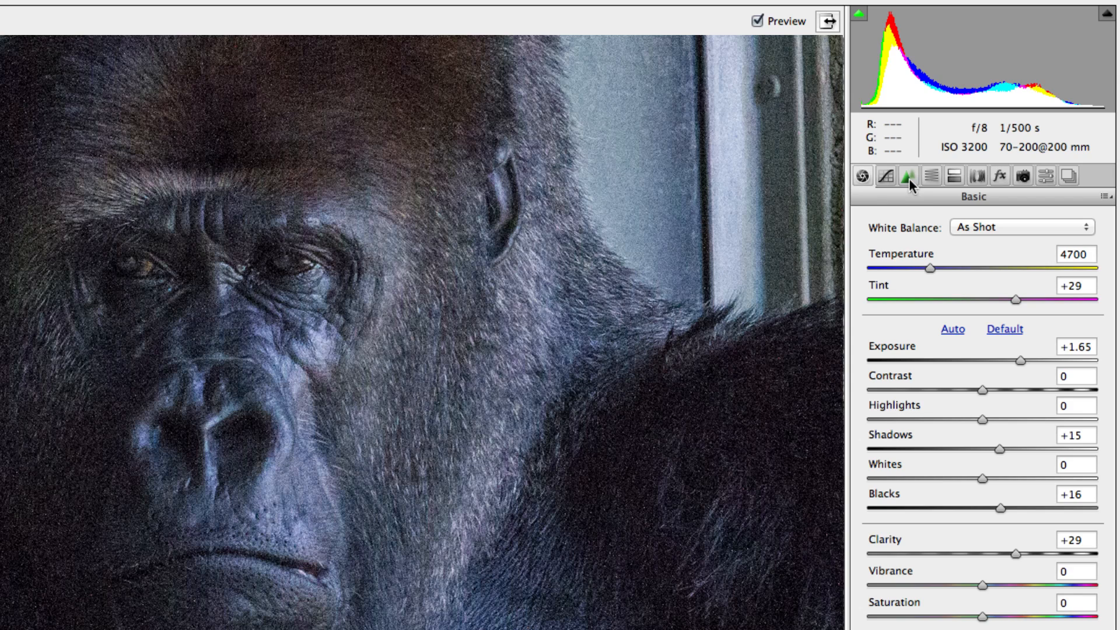
# Step: Switch the adjustment panel to the Detail tab
pyautogui.click(907, 175)
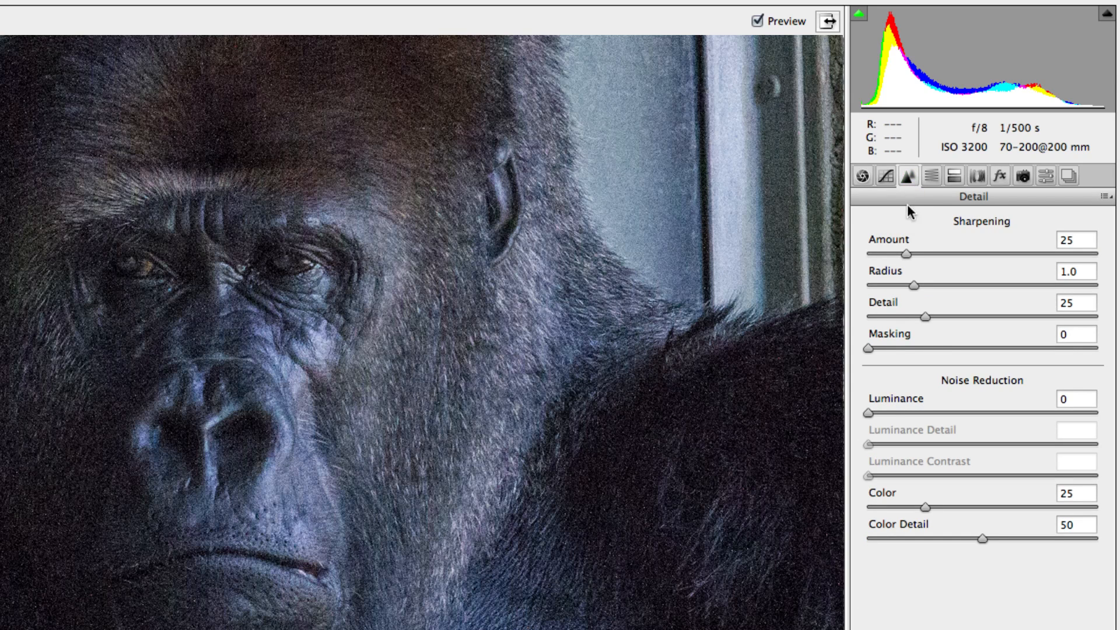
pyautogui.moveTo(876, 420)
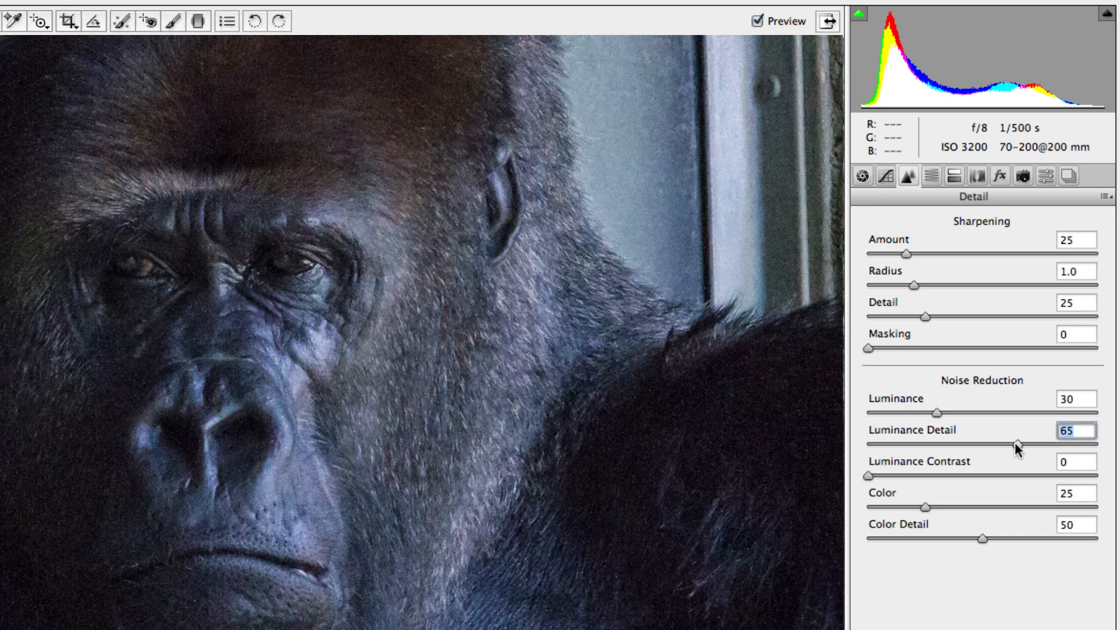
# Step: Select the Adjustment Brush after setting luminance noise reduction 30, detail 65
pyautogui.click(255, 21)
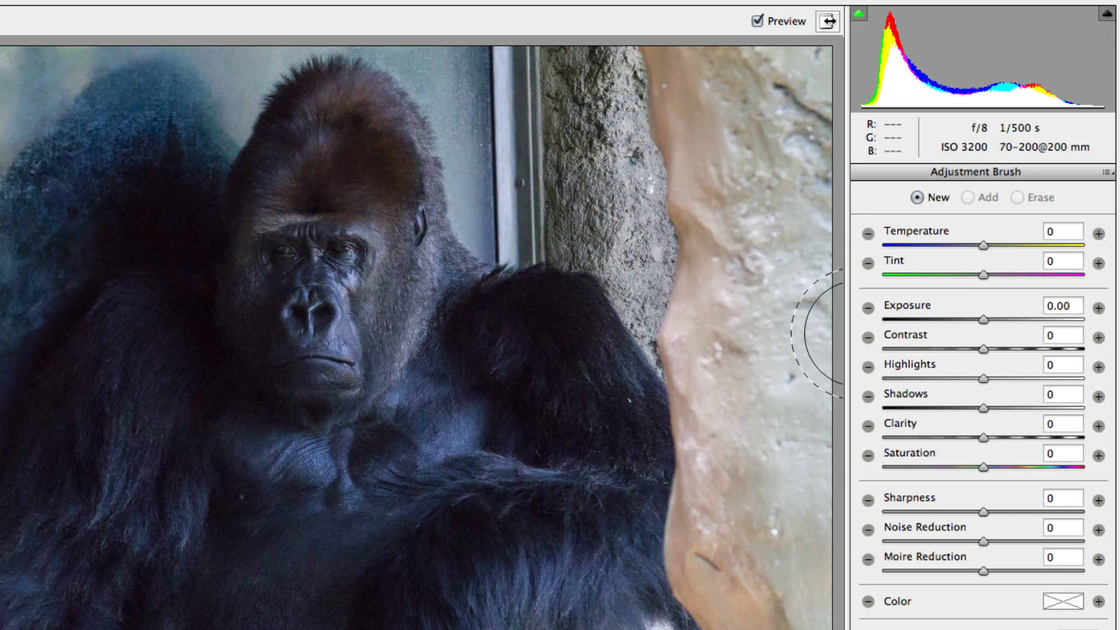
pyautogui.moveTo(990, 325)
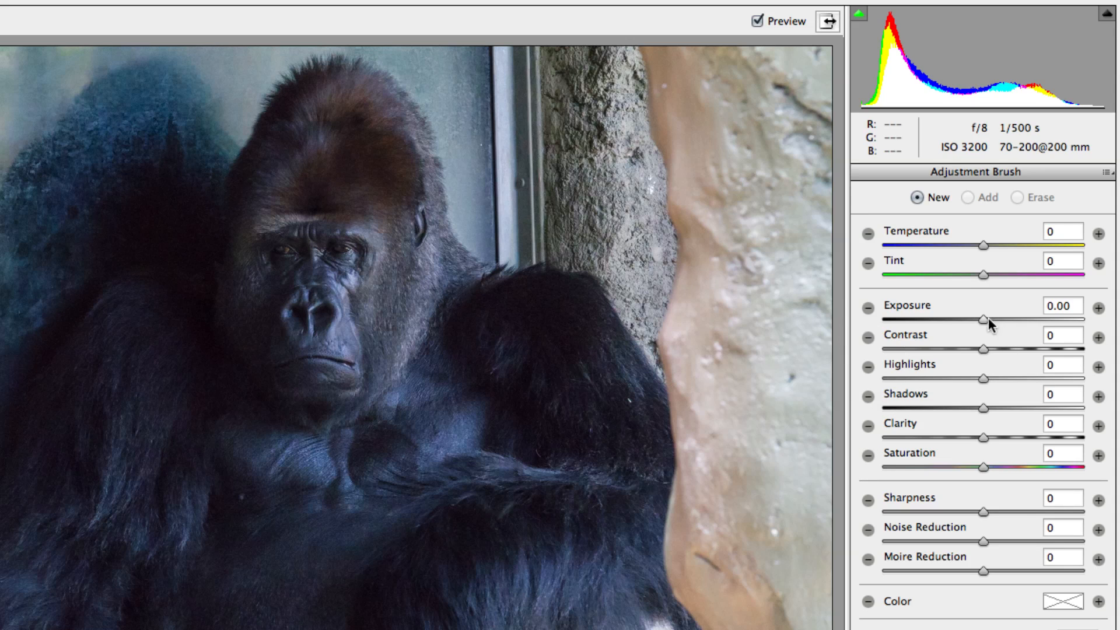
pyautogui.moveTo(981, 385)
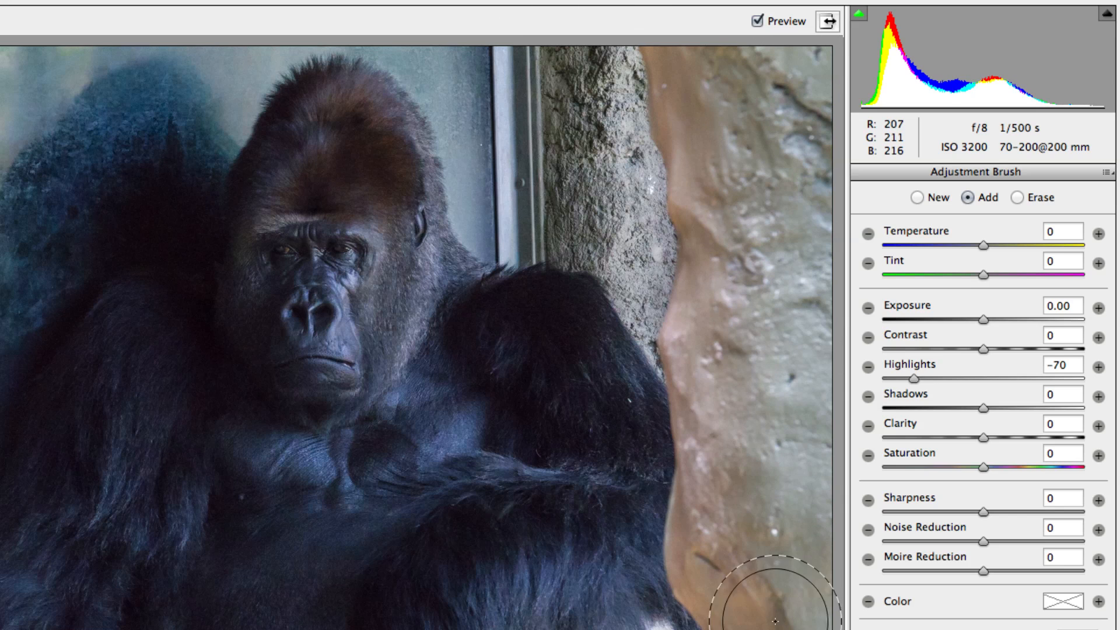
pyautogui.moveTo(799, 159)
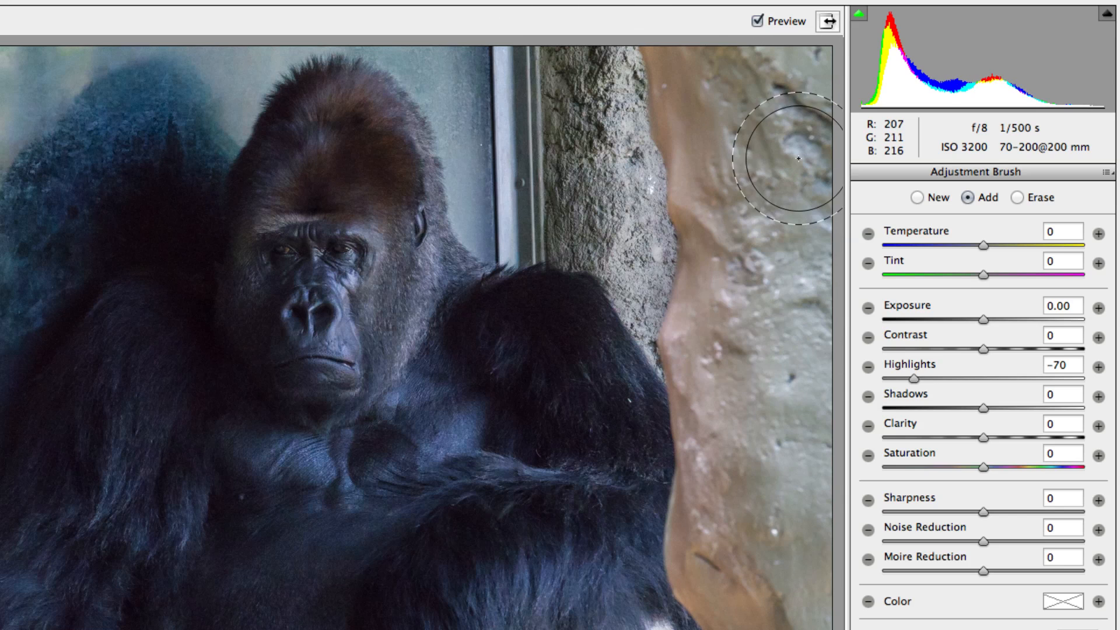
# Step: Toggle Preview off and on to compare the rock's -70 highlights brush stroke
pyautogui.click(757, 22)
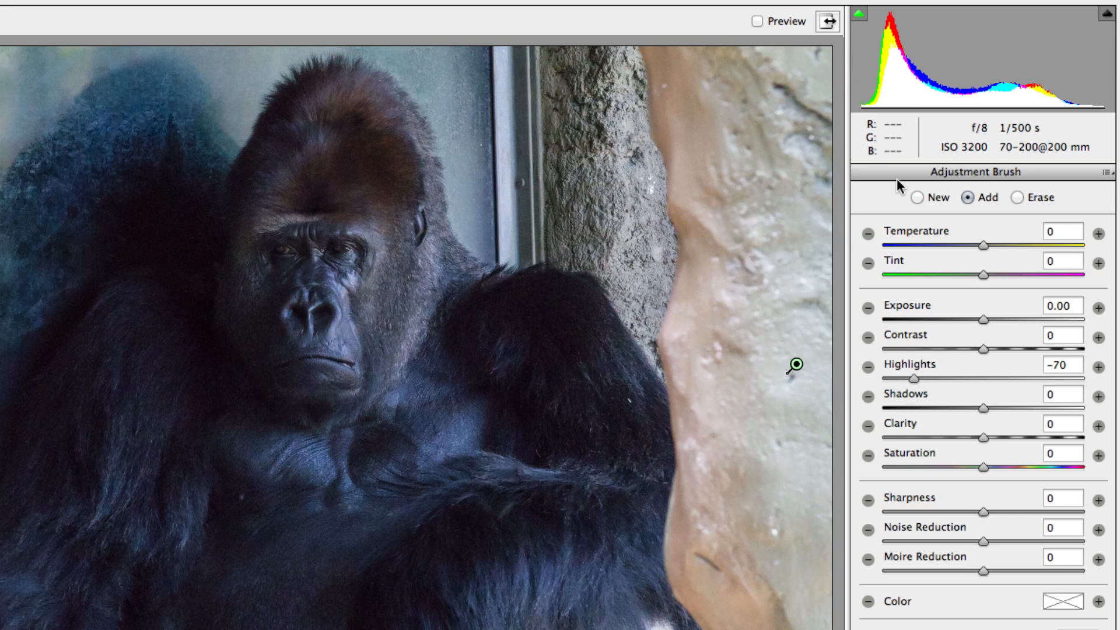
pyautogui.click(757, 21)
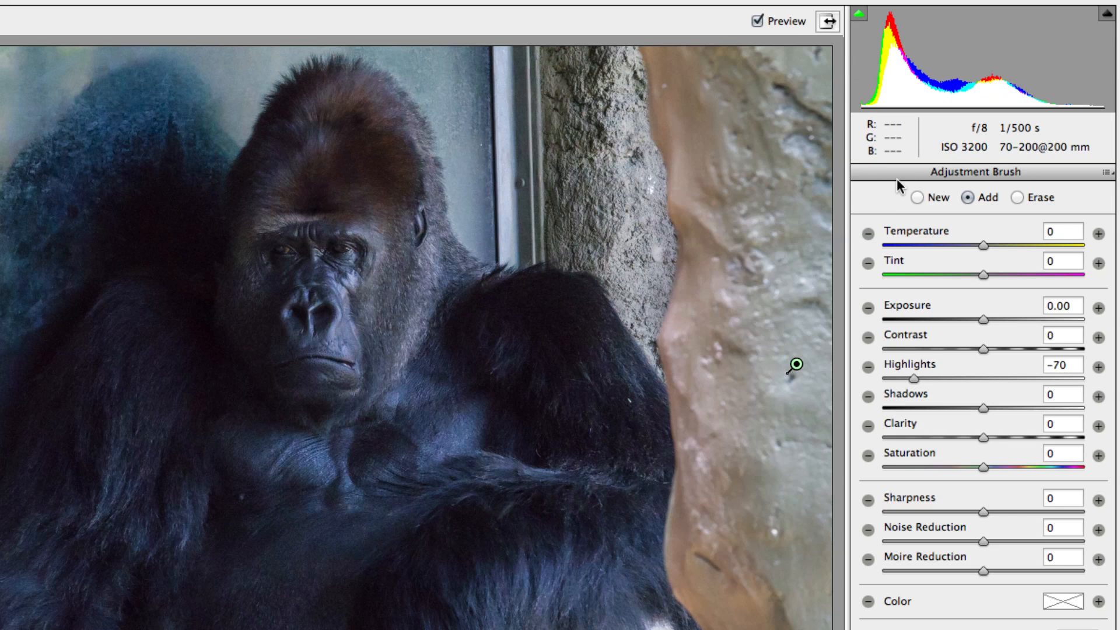